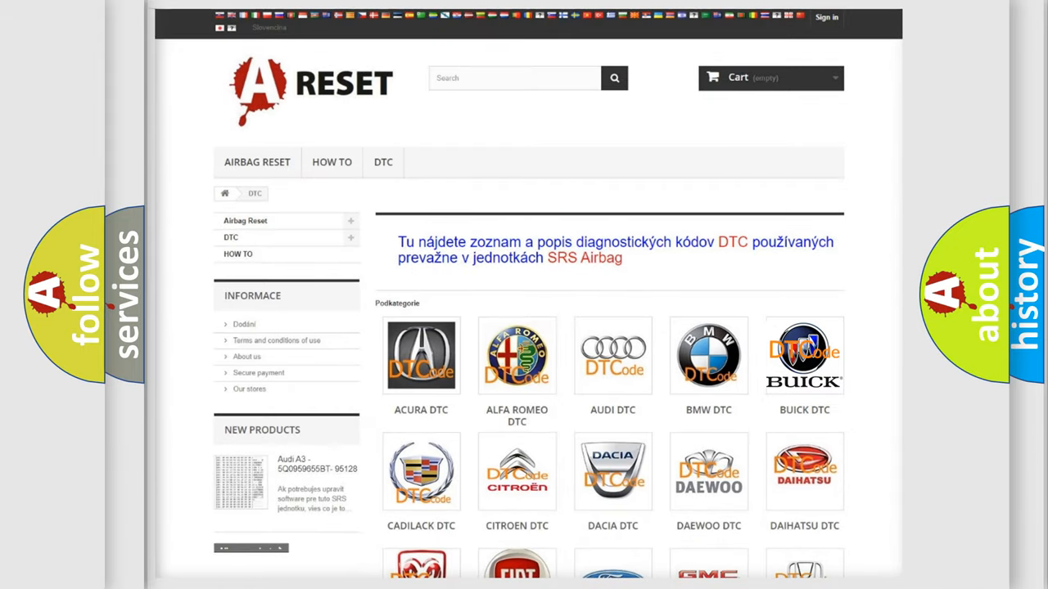
Open the BUICK DTC page and scroll through its airbag codes, B0002 to B101E.
{"action": "left_click", "coordinate": [804, 355]}
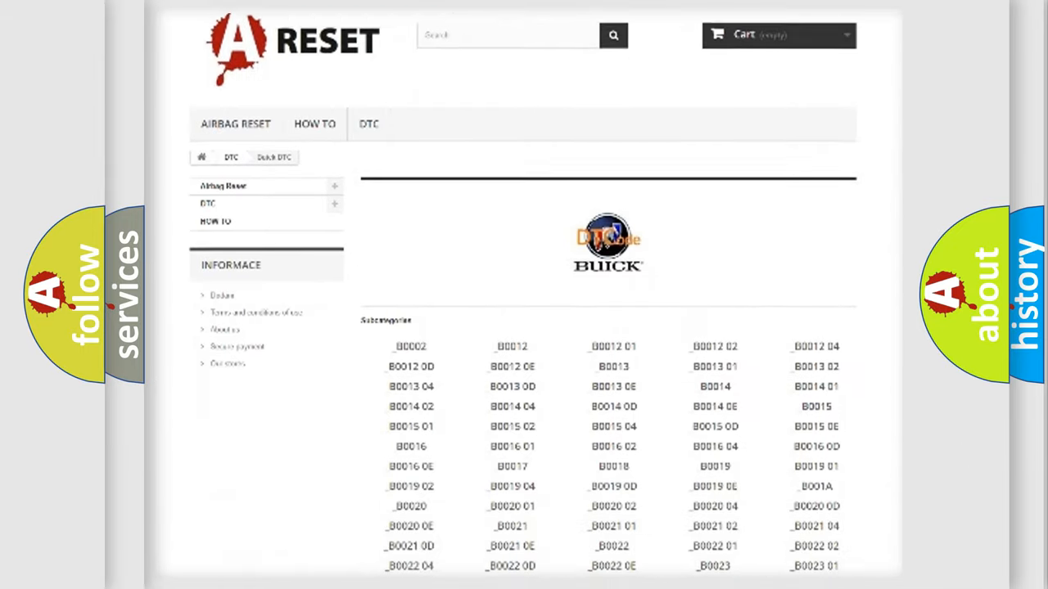
{"action": "scroll", "scroll_direction": "down", "scroll_amount": 3}
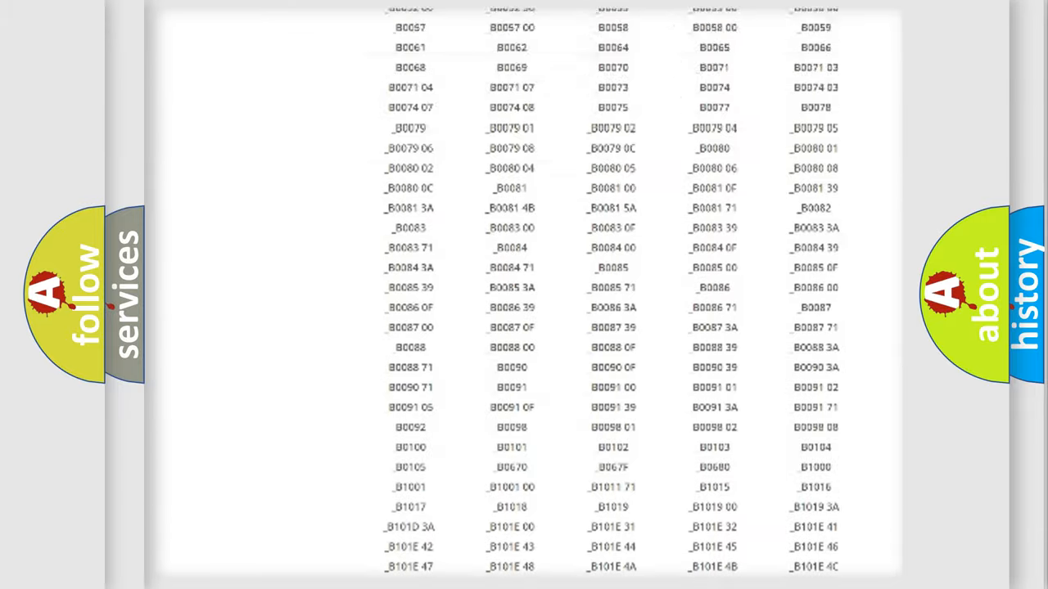